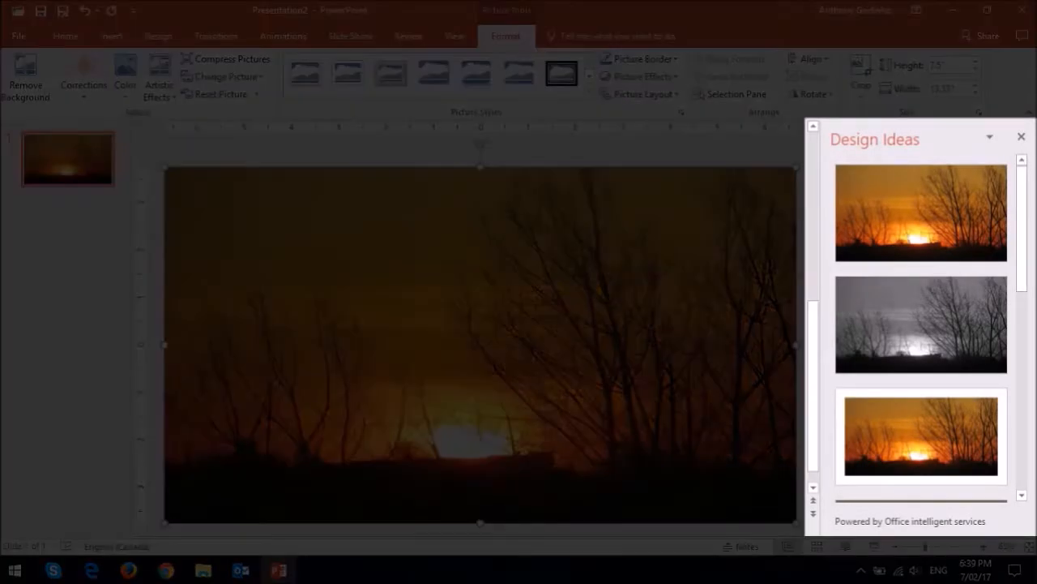
Go to the Info page of the backstage view for the current presentation.
left_click(158, 35)
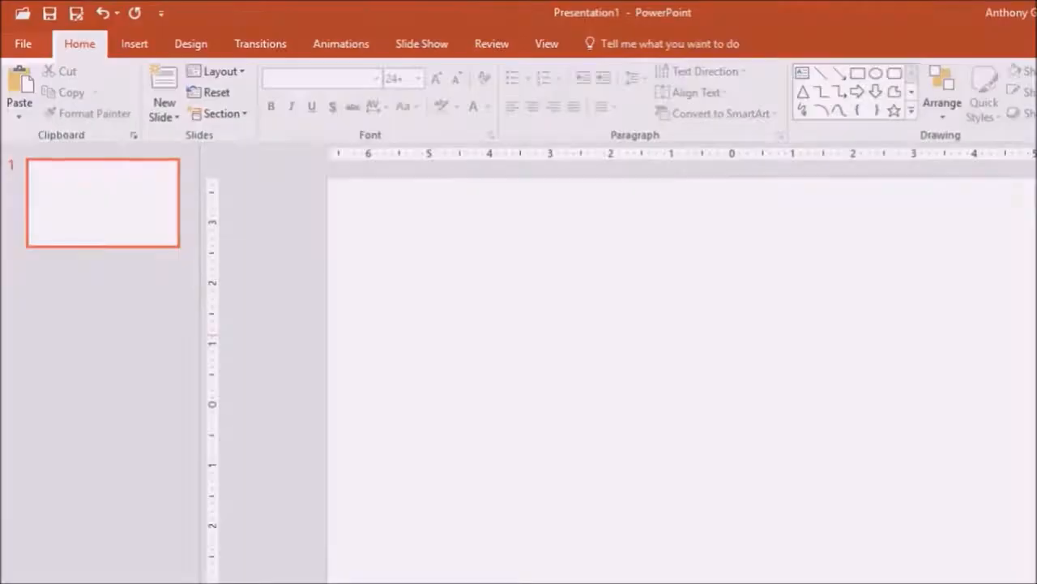
left_click(22, 42)
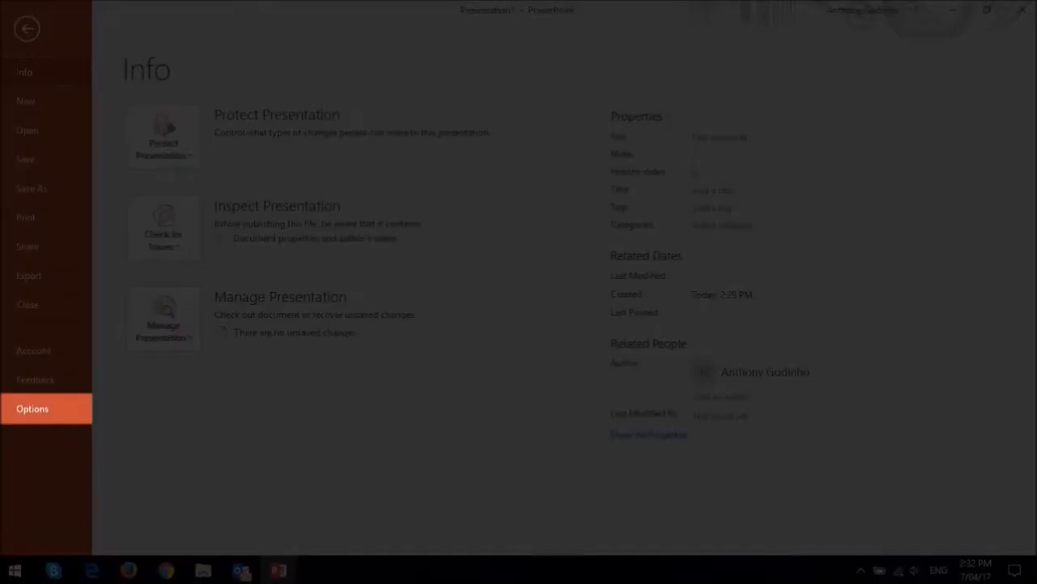
Show the General page of PowerPoint Options with the PowerPoint Designer section.
left_click(33, 409)
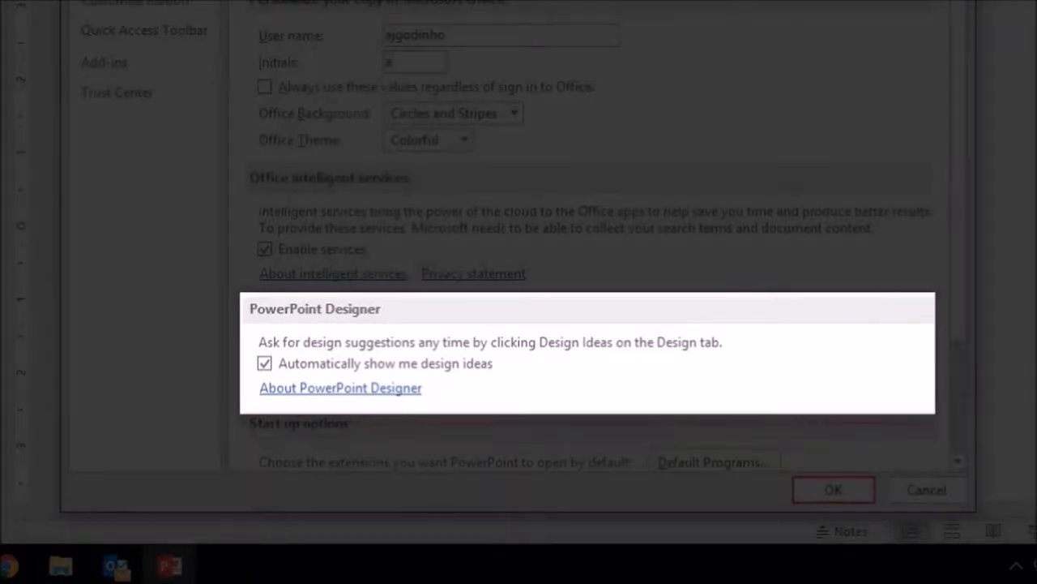
Uncheck 'Automatically show me design ideas' and confirm with OK.
left_click(264, 380)
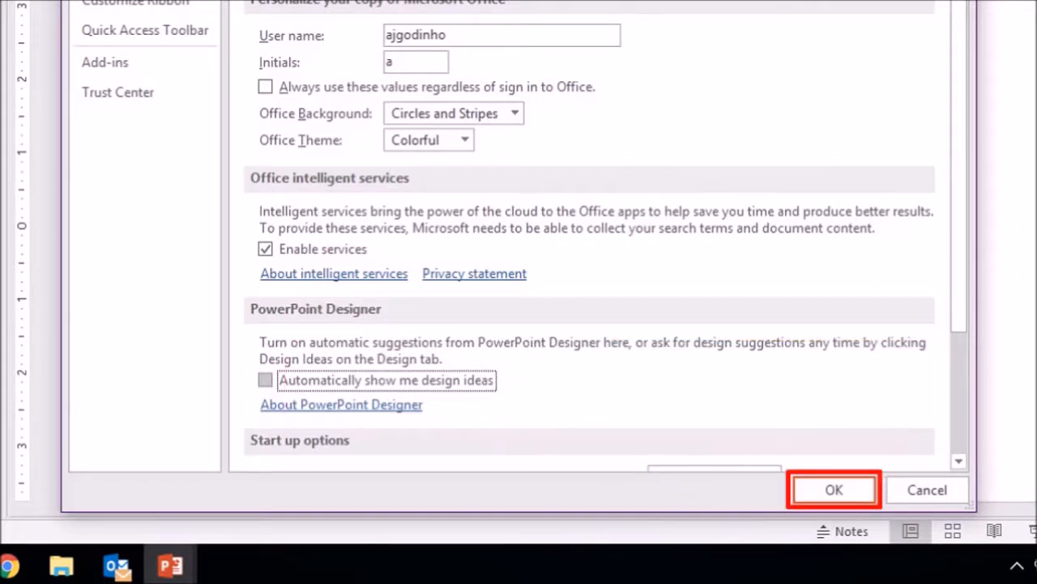
left_click(833, 490)
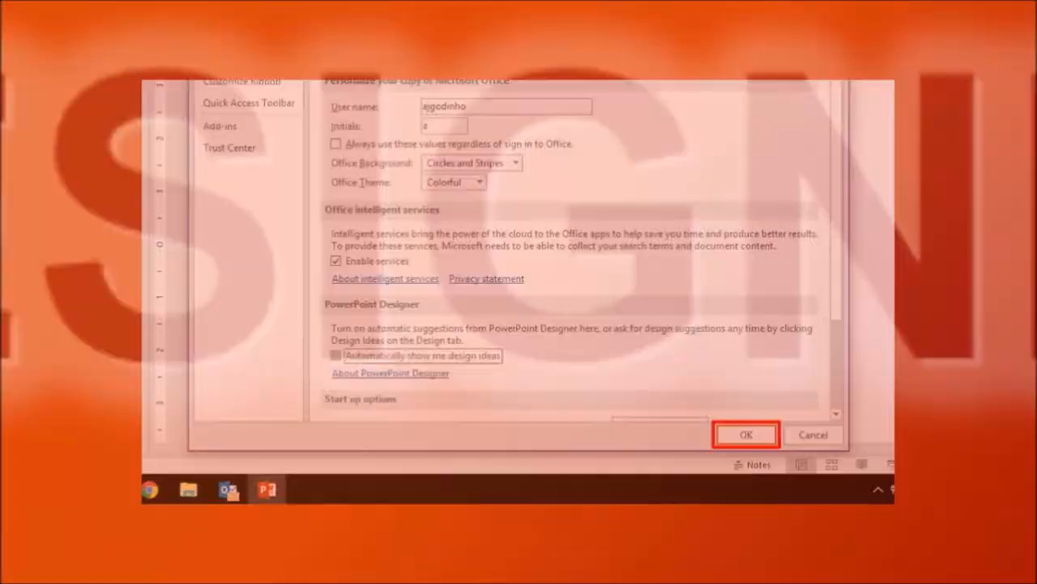
left_click(746, 434)
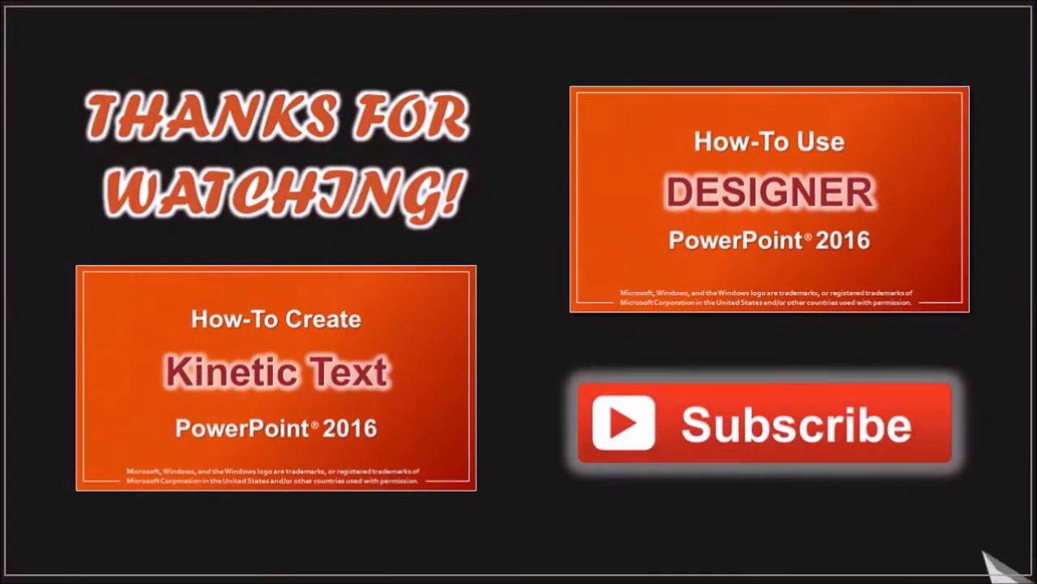